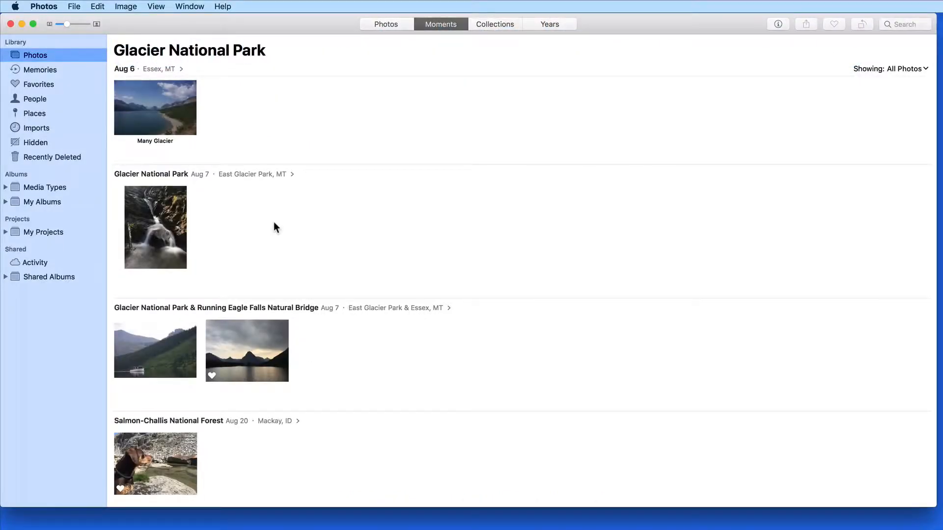
pyautogui.moveTo(155, 227)
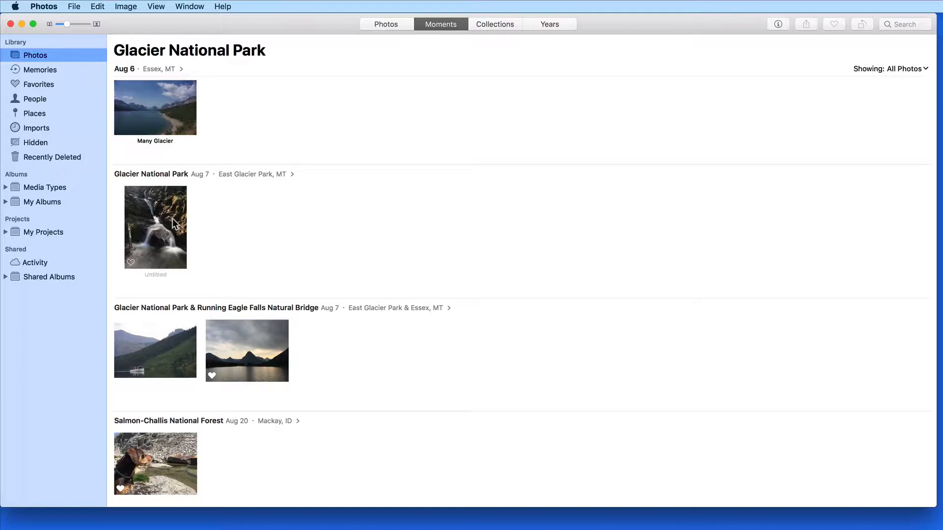
# - Select the waterfall photo and show its details in the Info window
pyautogui.click(155, 227)
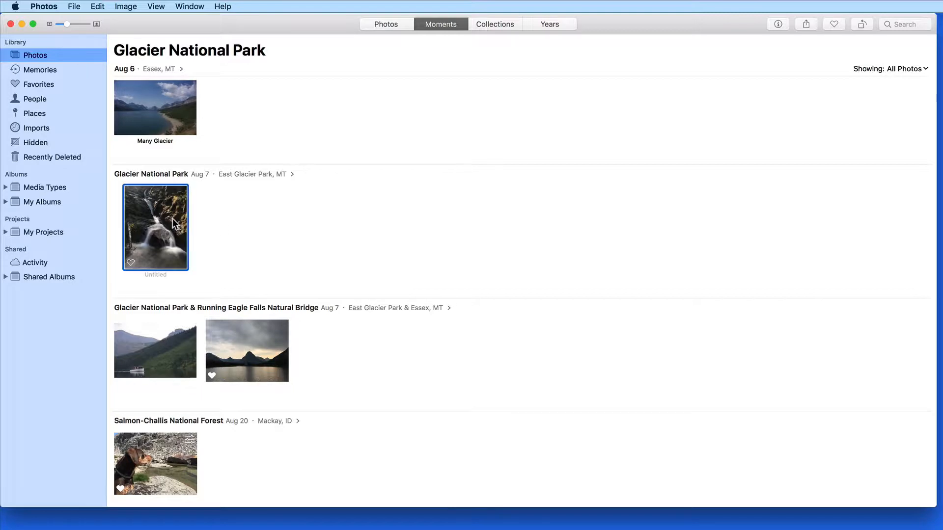
pyautogui.click(777, 24)
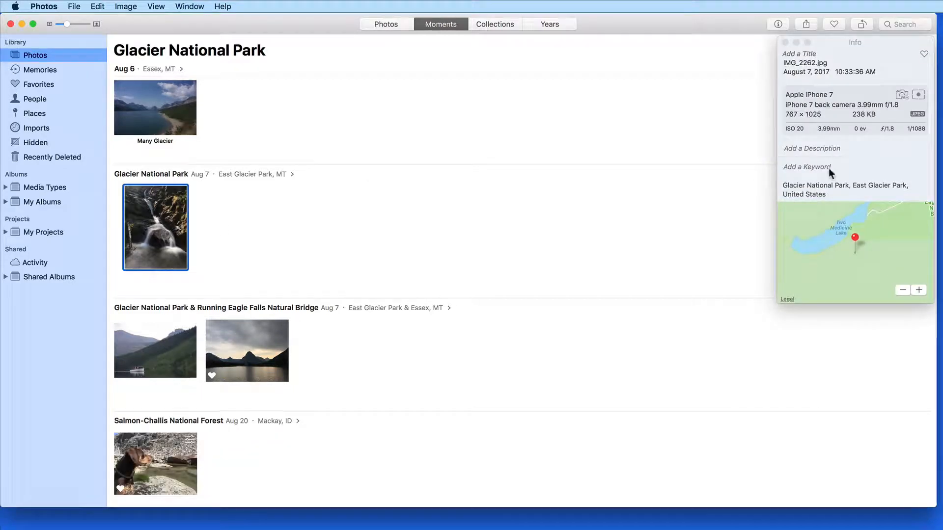
pyautogui.click(806, 167)
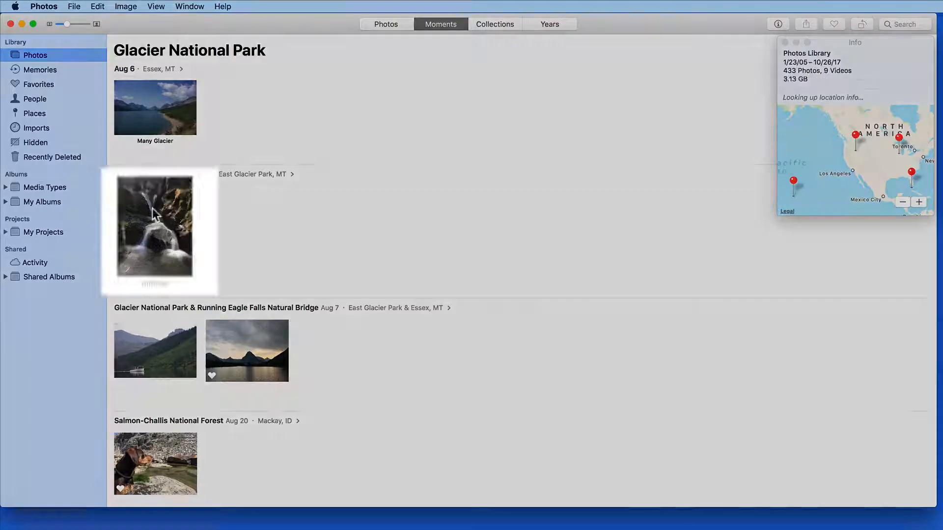
# - Add the keyword 'Waterfall' to the waterfall photo and 'National Park' to the four Glacier photos
pyautogui.click(154, 228)
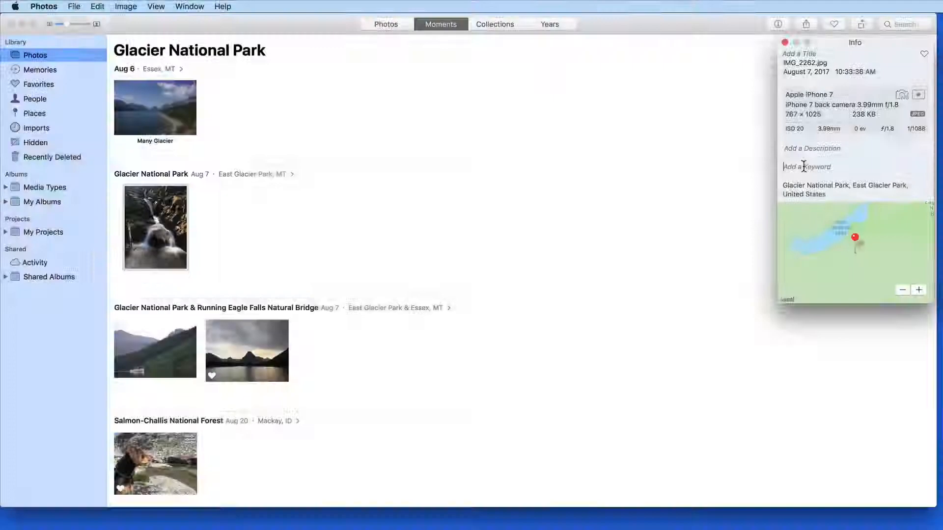
pyautogui.write('Waterf')
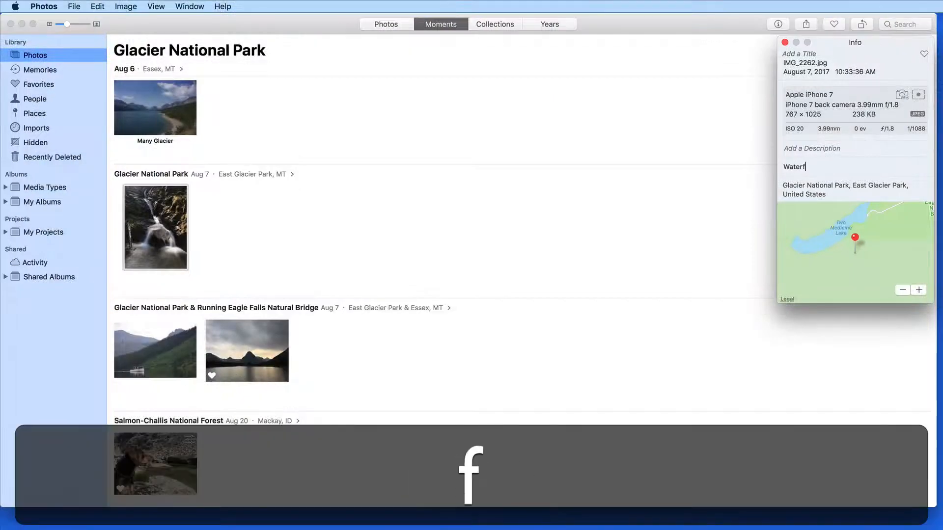
pyautogui.write('all National Park')
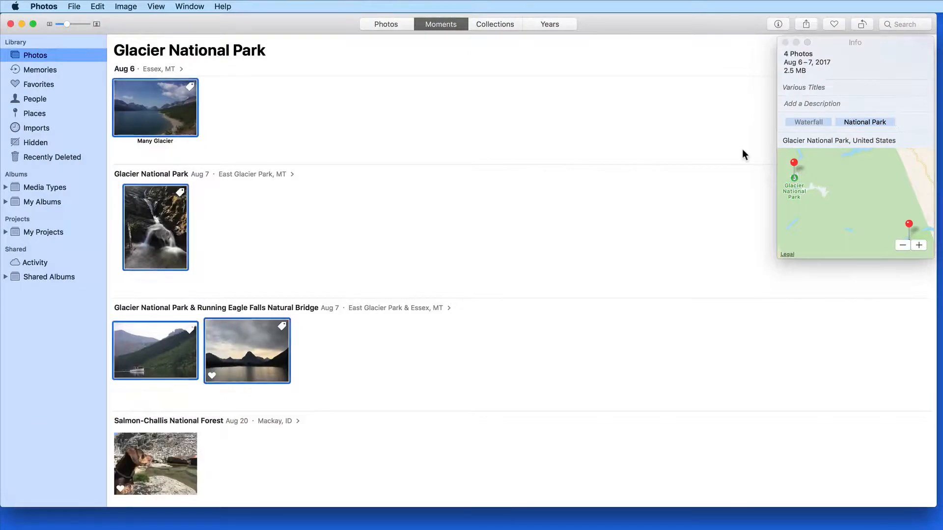
pyautogui.click(306, 224)
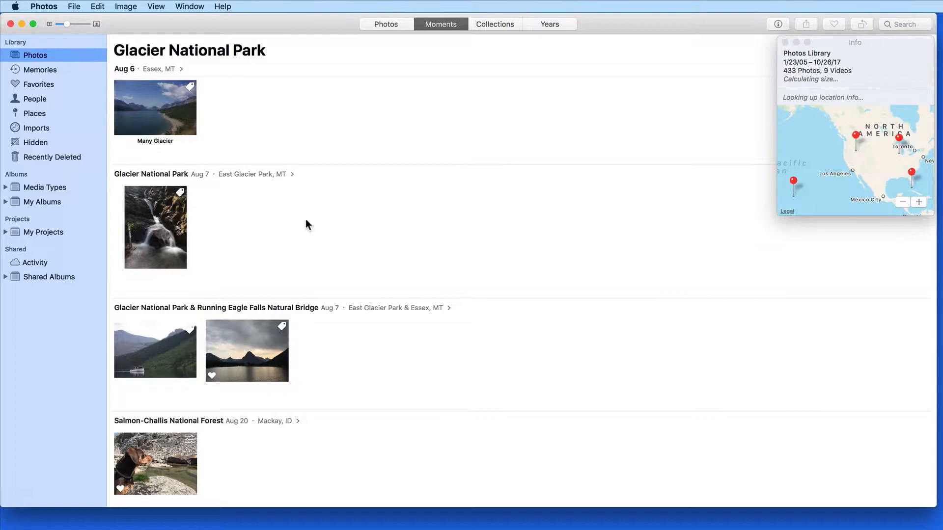
# - Open the Keyword Manager from the Window menu and select the waterfall photo to see its keywords
pyautogui.click(189, 6)
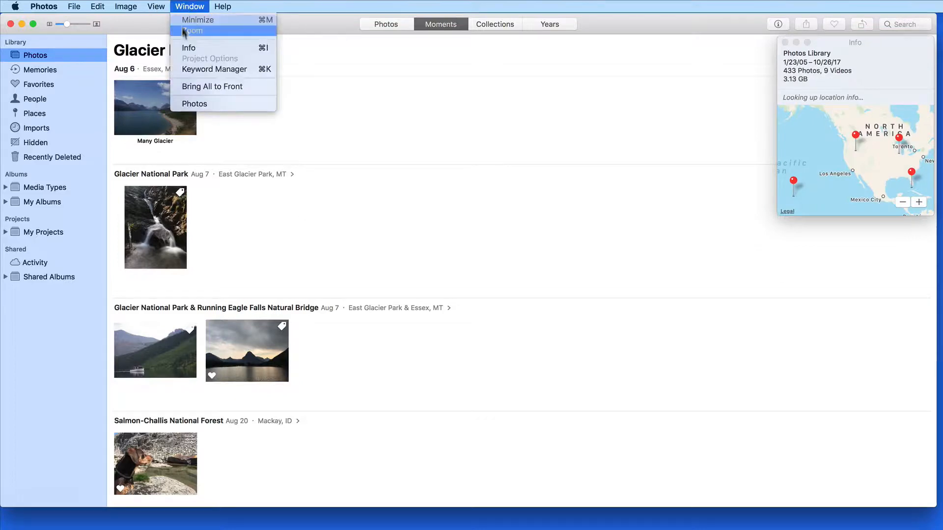
pyautogui.moveTo(214, 68)
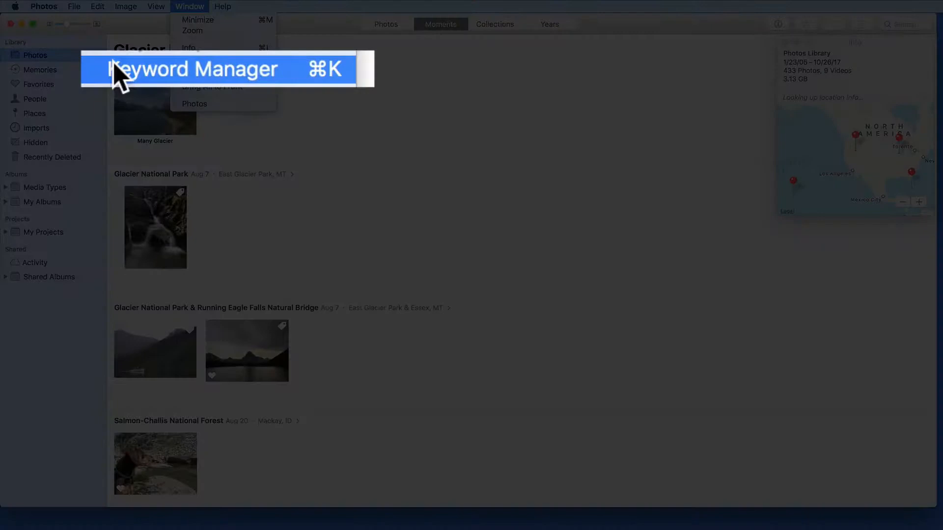
pyautogui.click(210, 68)
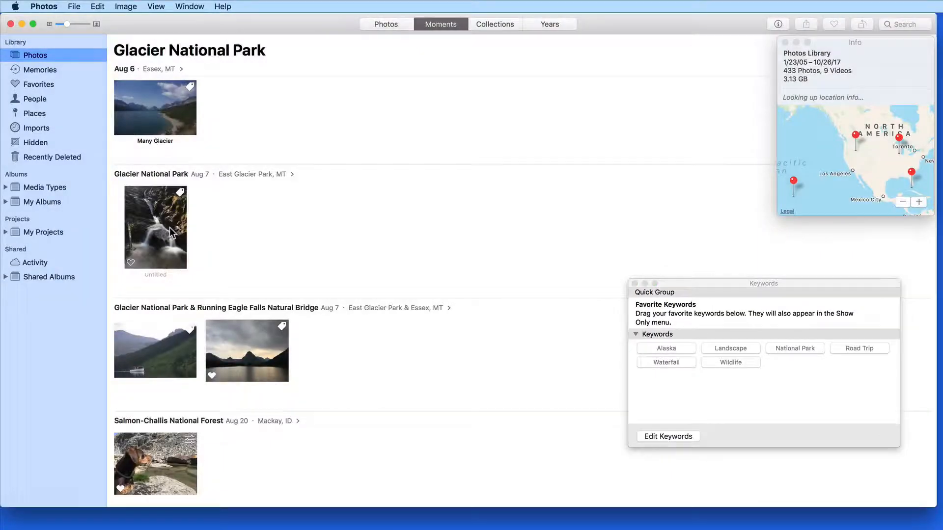
pyautogui.click(155, 227)
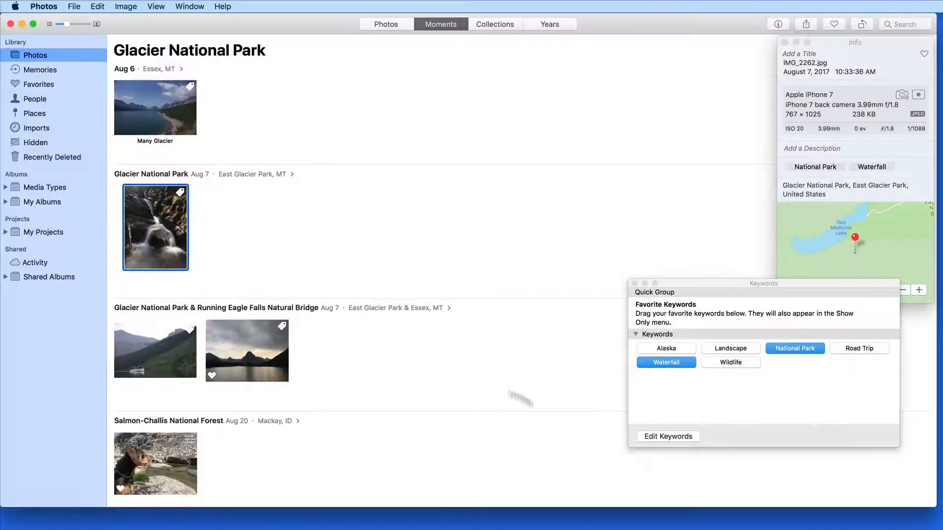
pyautogui.click(667, 436)
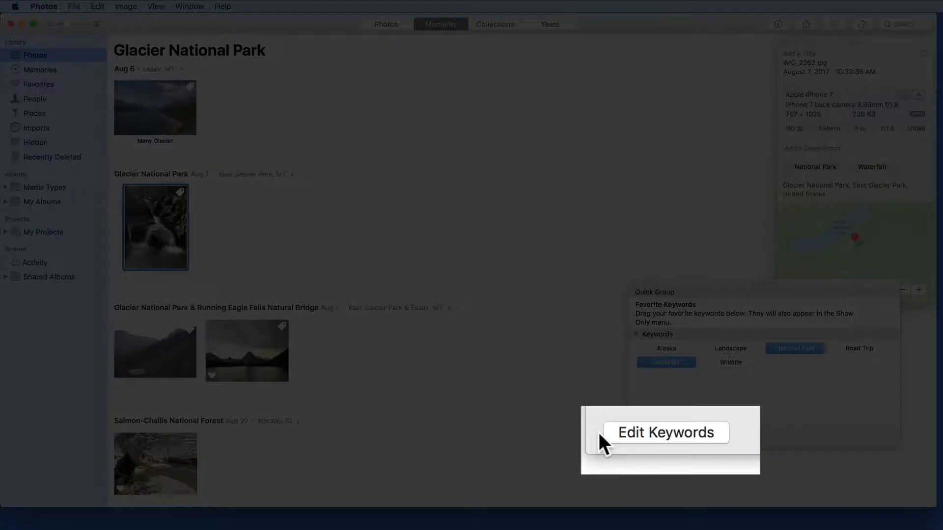
# - Add a new keyword 'Paxson' in Edit Keywords and confirm so it joins the Quick Group
pyautogui.click(666, 432)
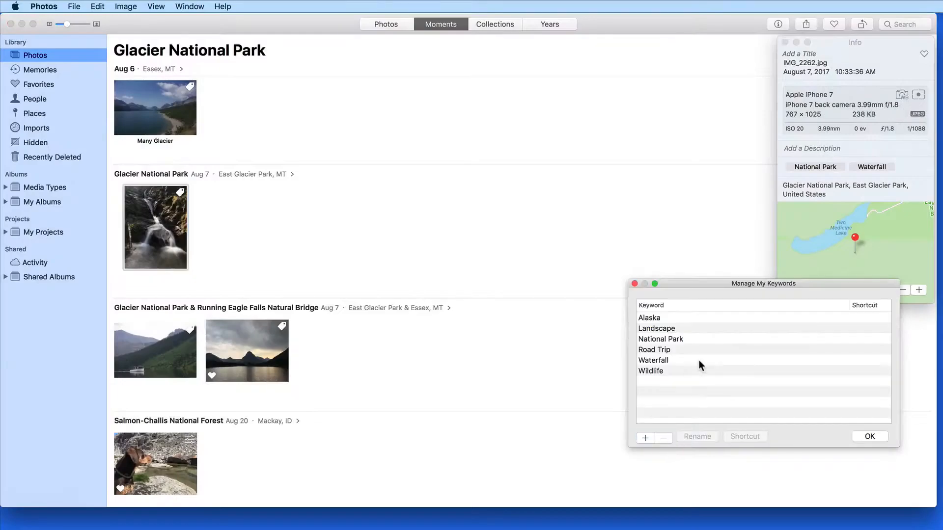
pyautogui.click(644, 436)
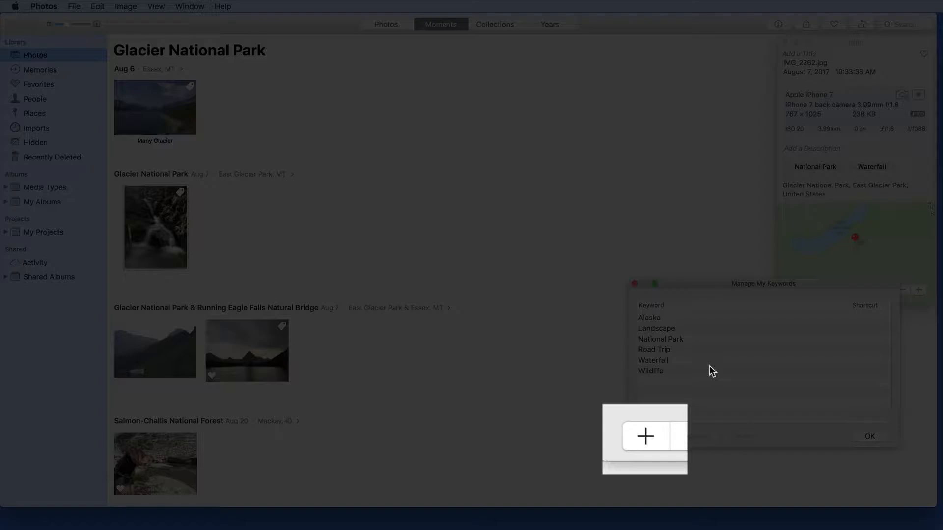
pyautogui.click(644, 438)
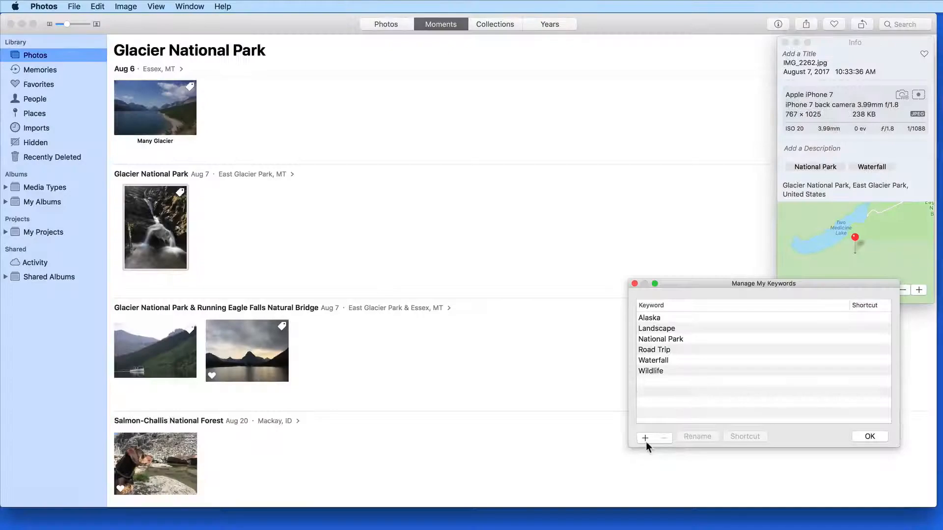
pyautogui.click(644, 436)
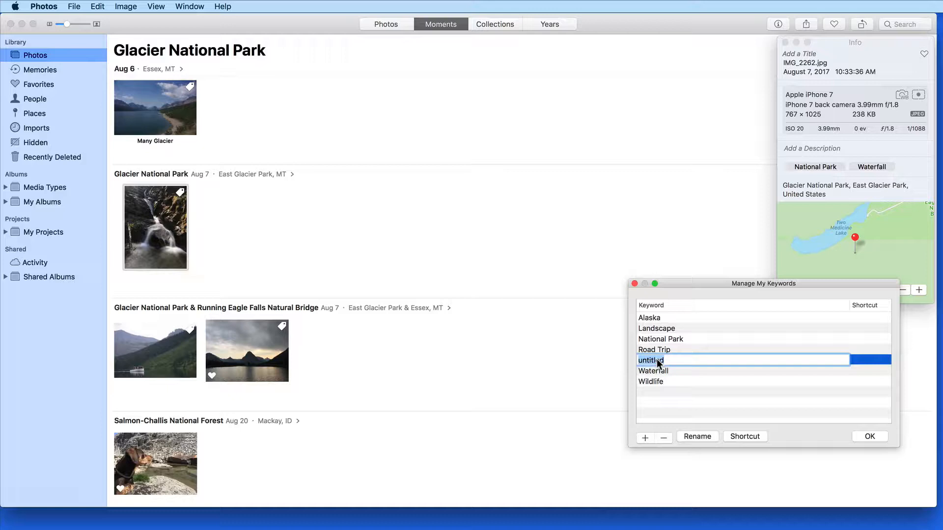
pyautogui.write('Paxson')
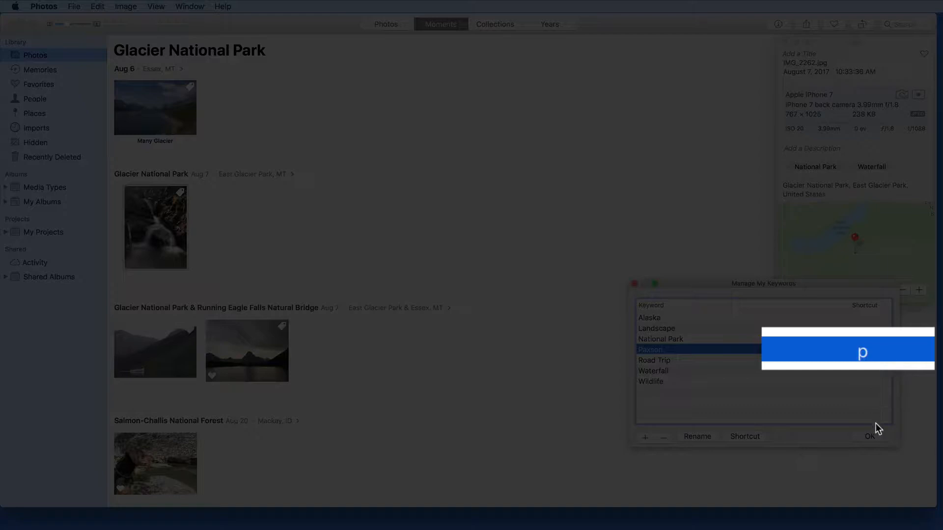
pyautogui.click(867, 436)
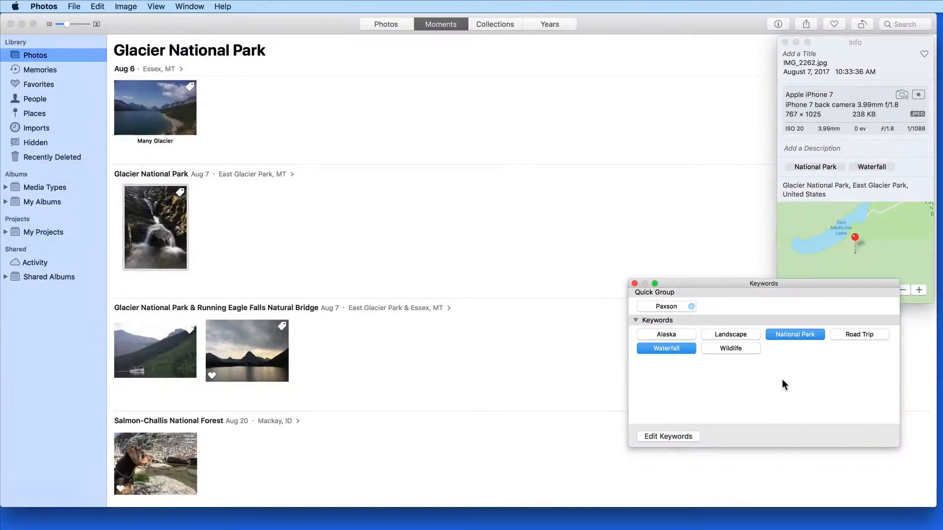
# - Move Landscape and Wildlife into the Quick Group beside Paxson
pyautogui.click(666, 307)
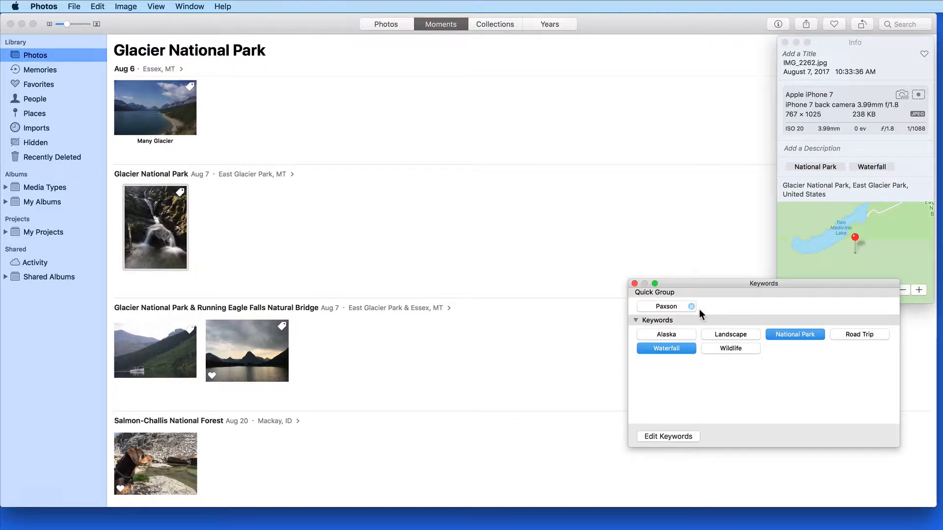
pyautogui.moveTo(720, 335)
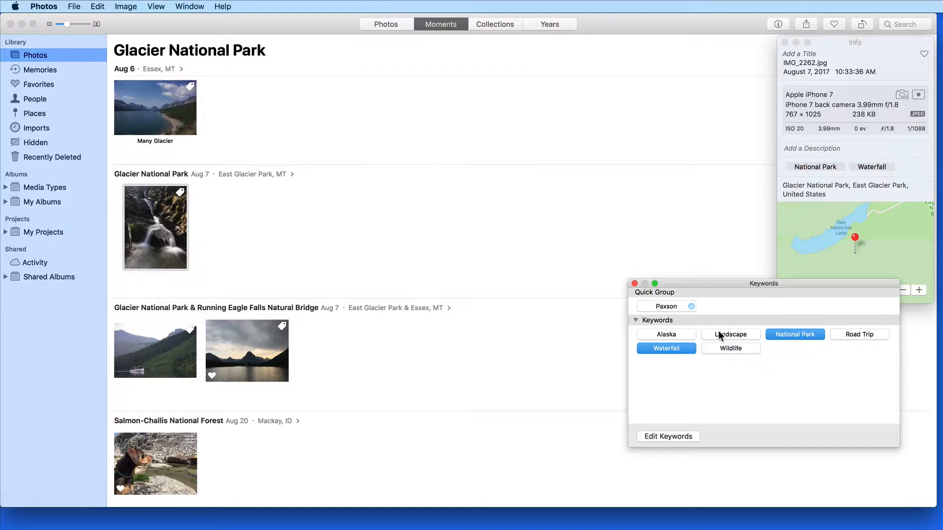
pyautogui.moveTo(764, 339)
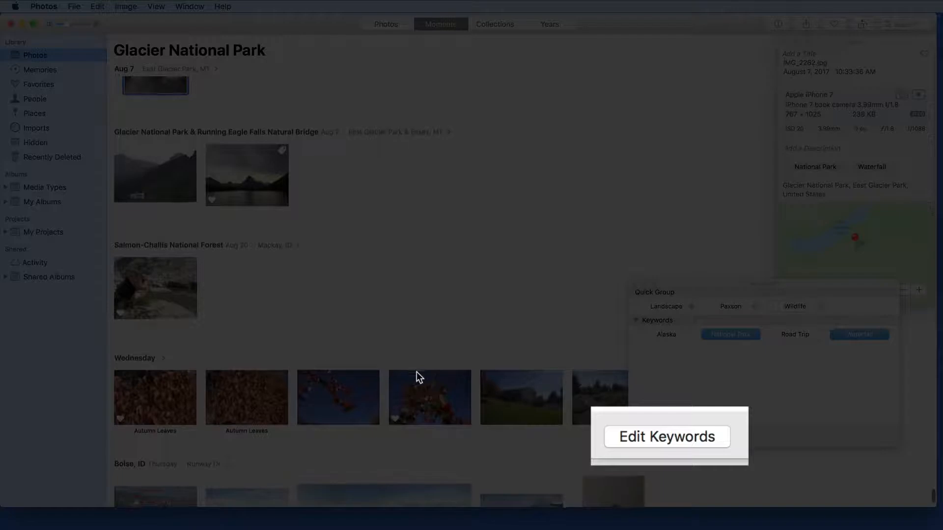
# - Tag the Aug 5 waterfall photo with Waterfall, then view the dog photo full-size
pyautogui.click(154, 287)
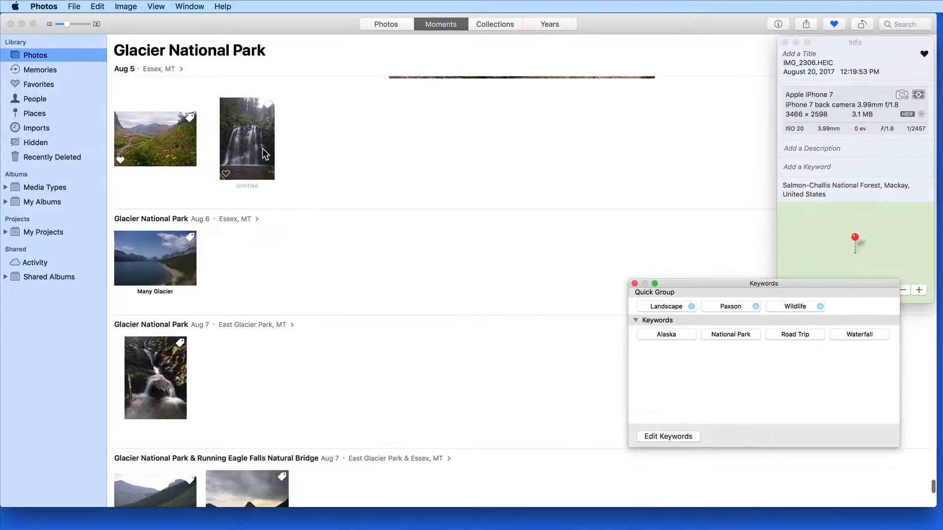
pyautogui.click(247, 138)
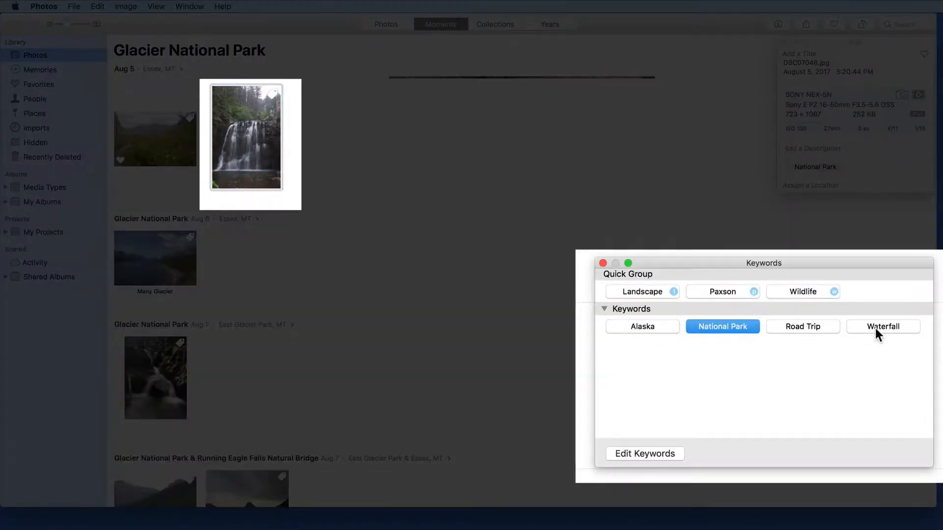
pyautogui.click(882, 326)
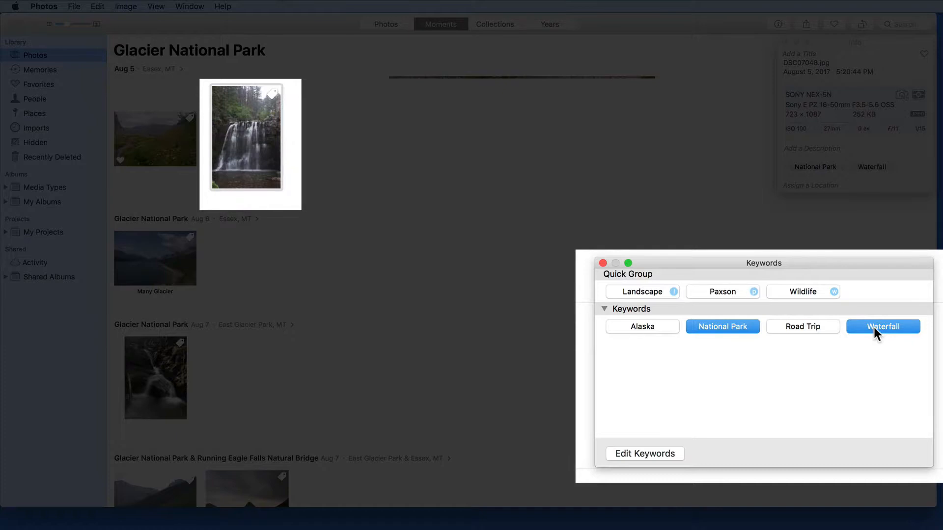
pyautogui.scroll(-3)
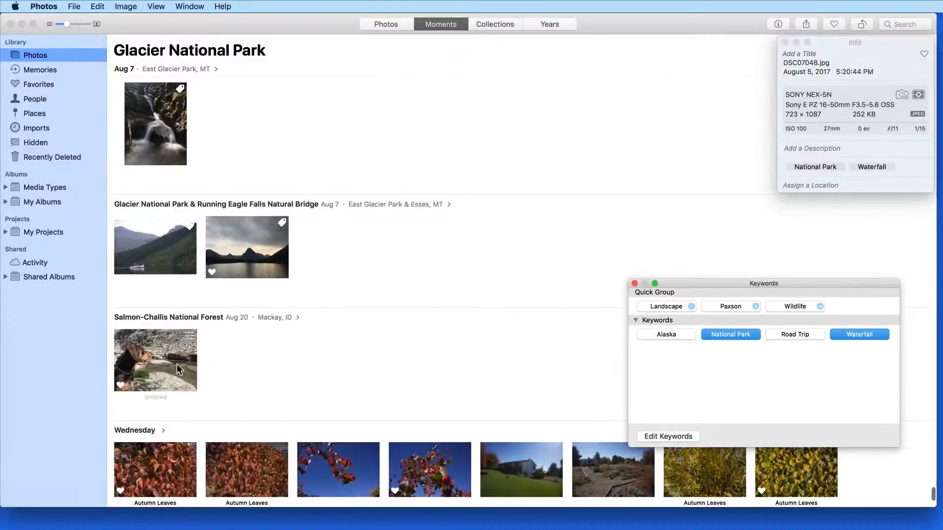
pyautogui.doubleClick(156, 359)
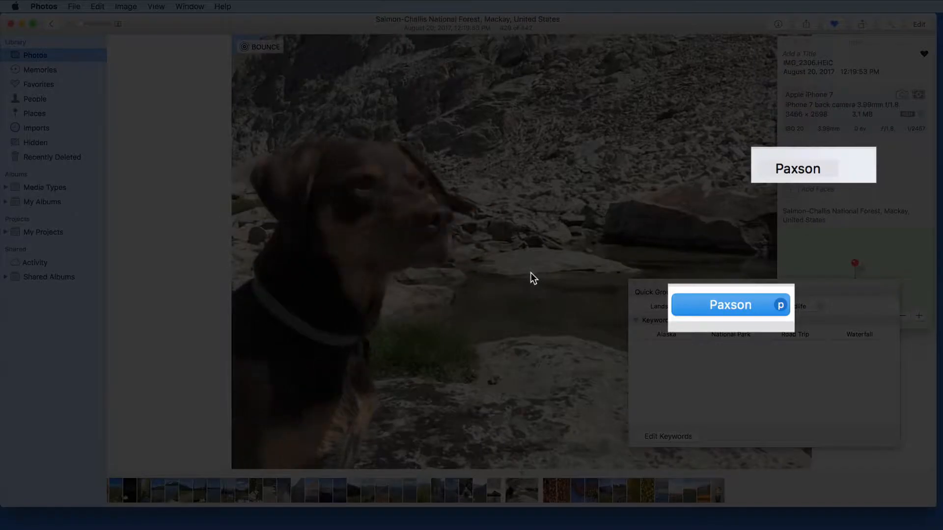
# - Step back through photos to Many Glacier and tag it with Landscape
pyautogui.click(730, 304)
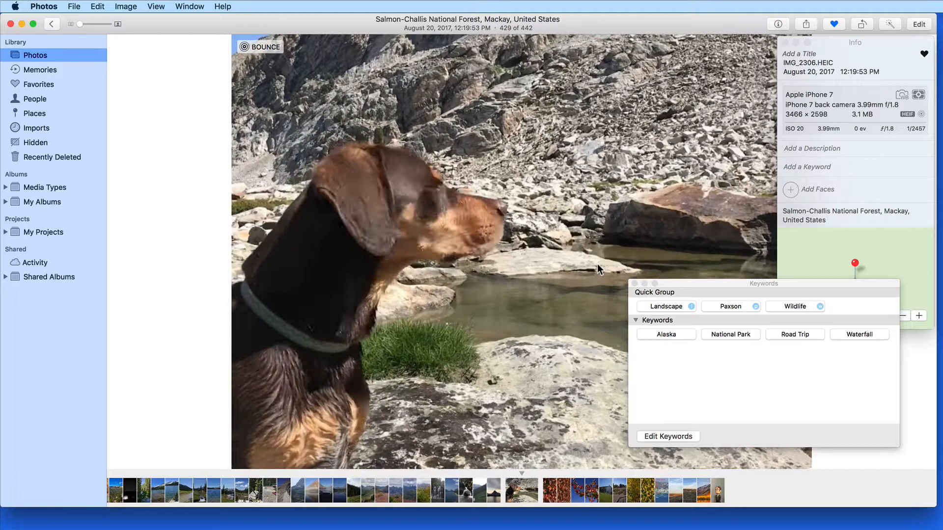
pyautogui.click(730, 306)
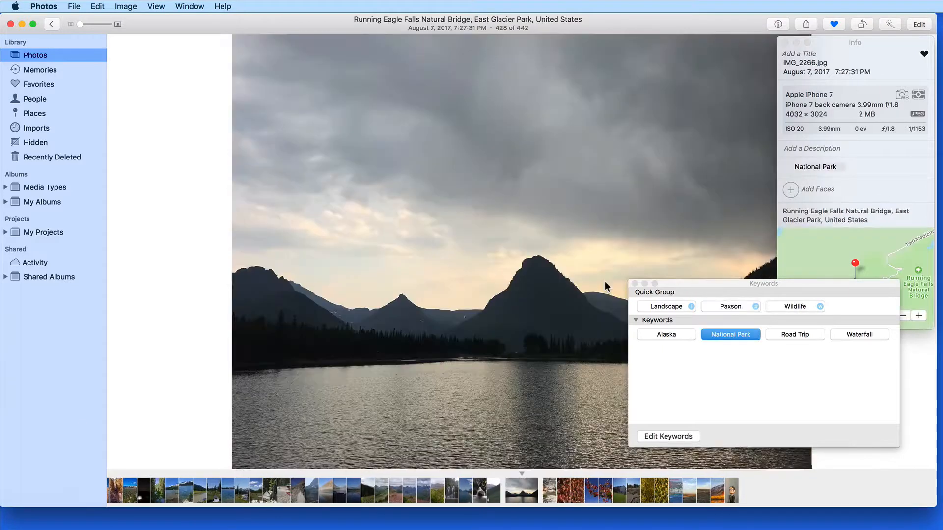
pyautogui.click(666, 307)
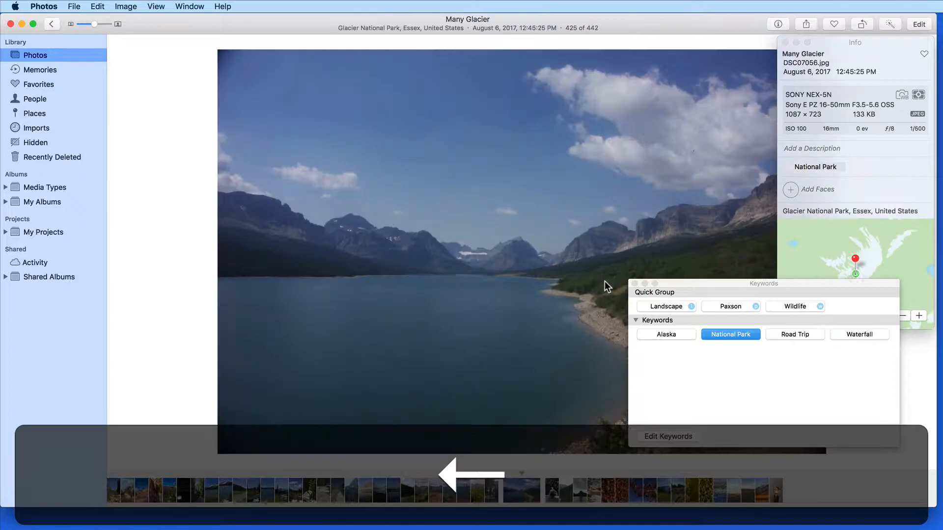
pyautogui.click(666, 307)
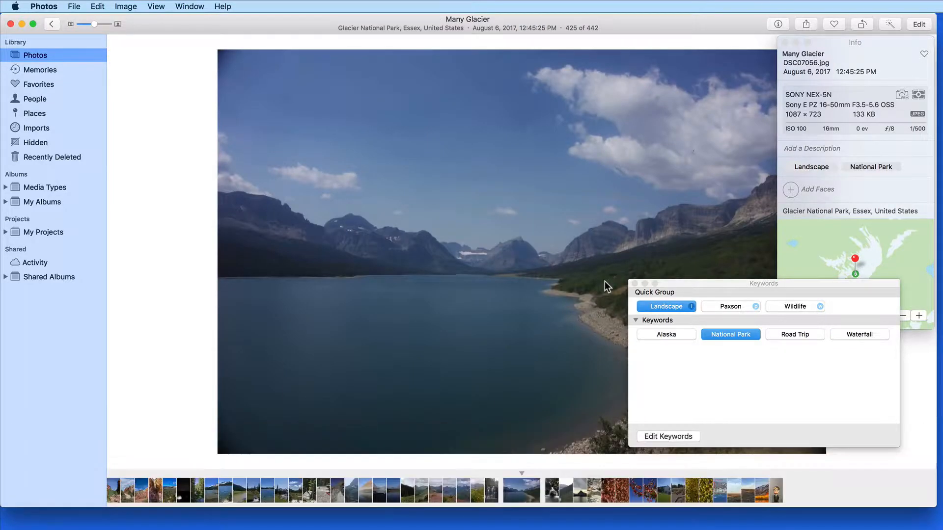
# - Return to the Moments view and open Manage My Keywords from Edit Keywords
pyautogui.click(441, 24)
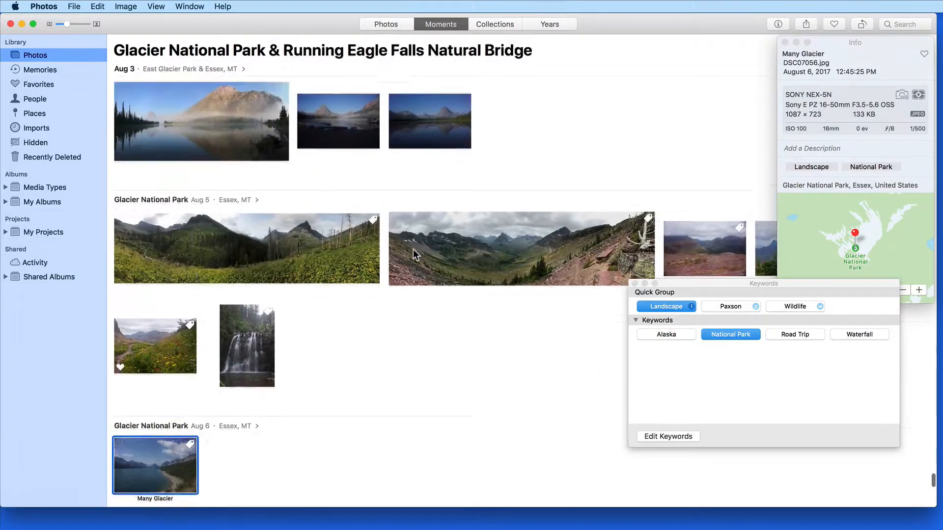
pyautogui.scroll(3)
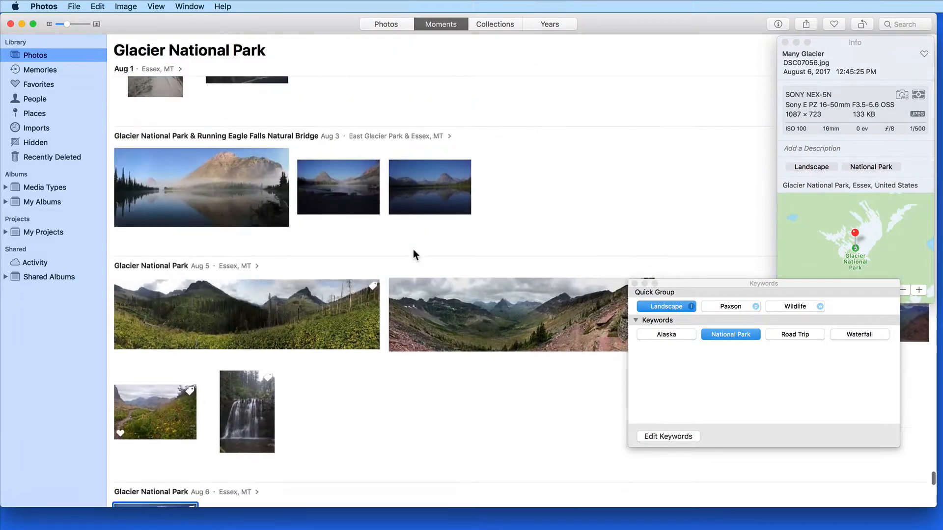
pyautogui.scroll(-3)
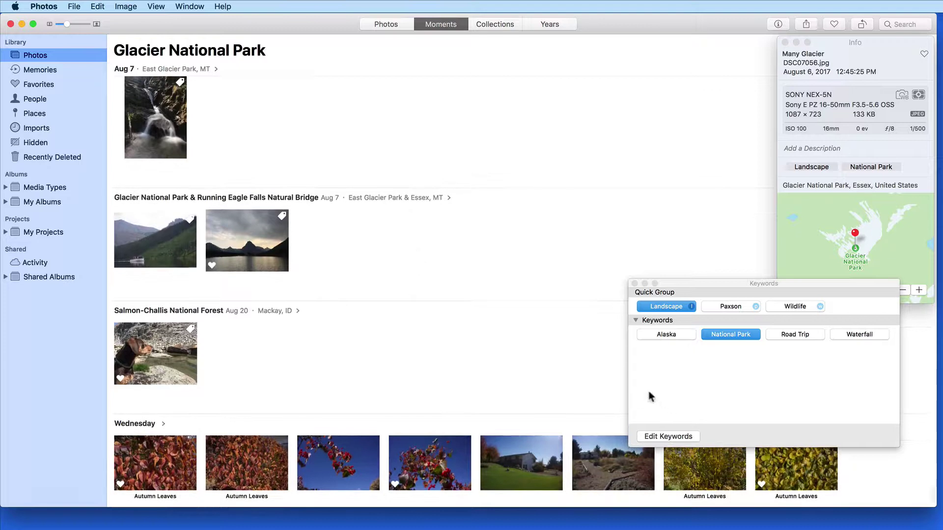
pyautogui.moveTo(554, 361)
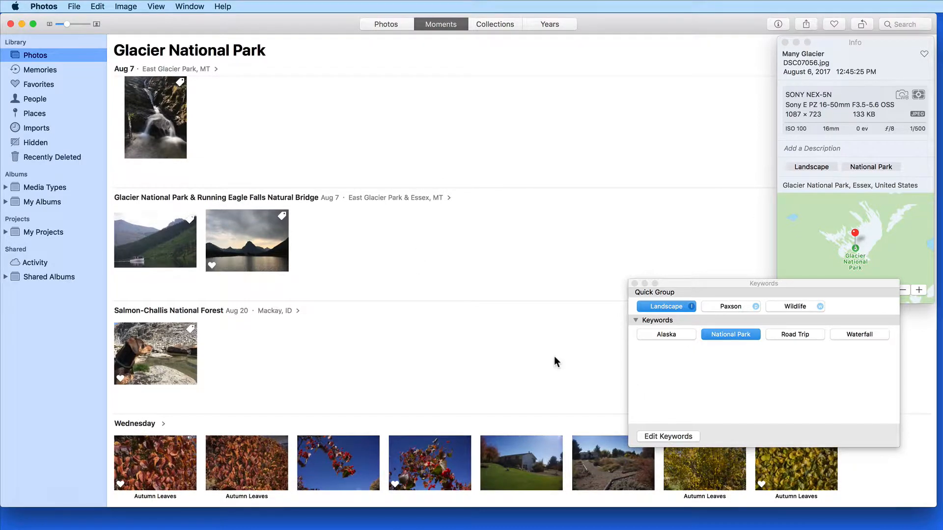
pyautogui.click(668, 436)
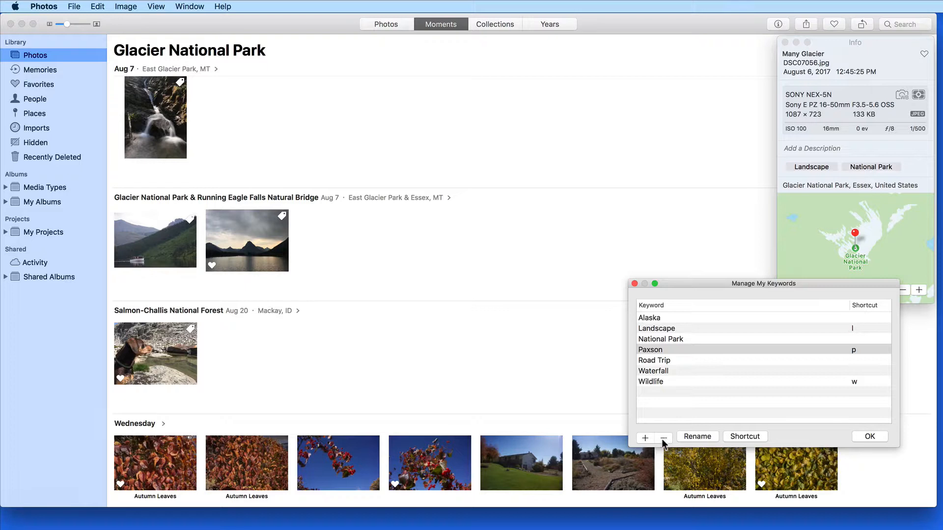
pyautogui.moveTo(662, 444)
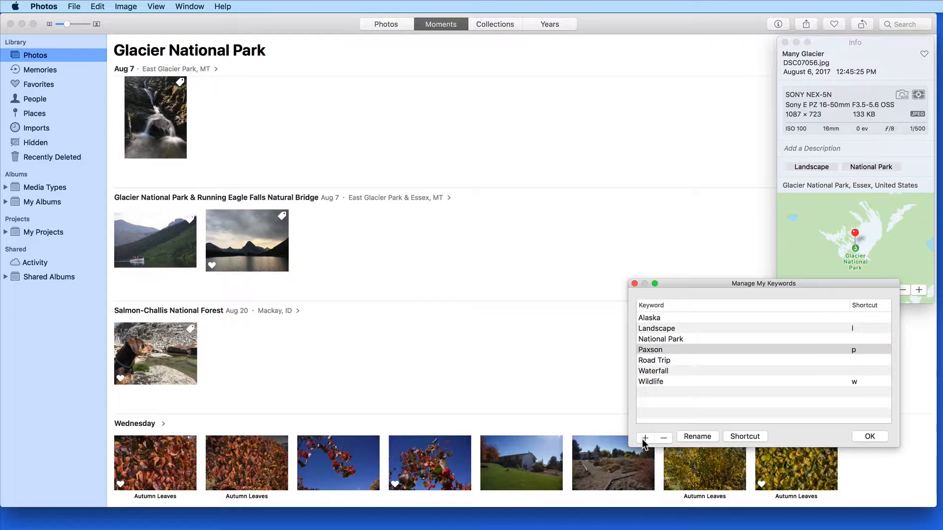
# - Add keywords 1 Star through 5 Star with number shortcuts 1–5
pyautogui.click(644, 436)
pyautogui.write('1 Star')
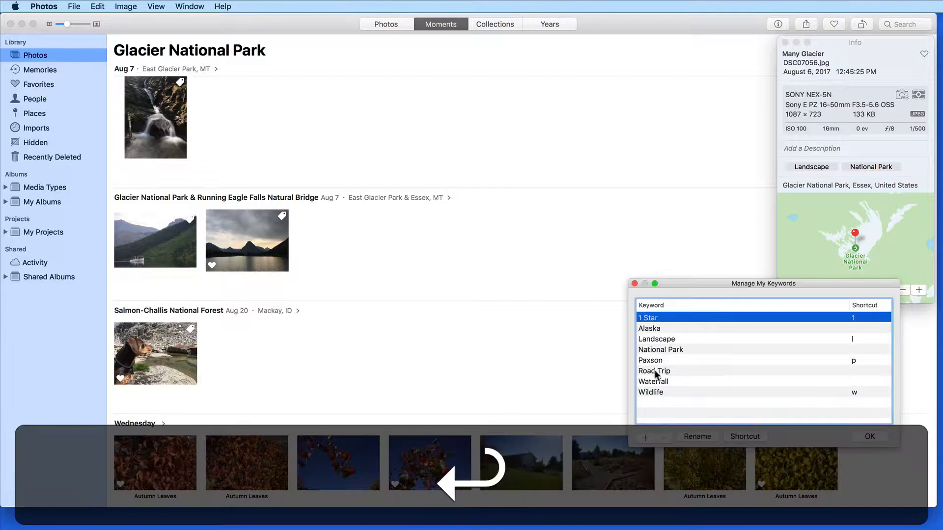
pyautogui.click(644, 436)
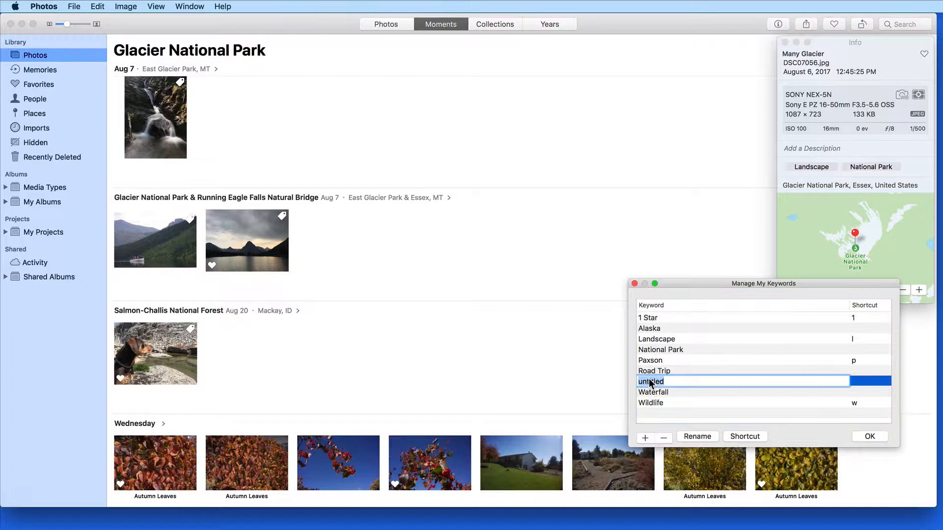
pyautogui.write('2 Star')
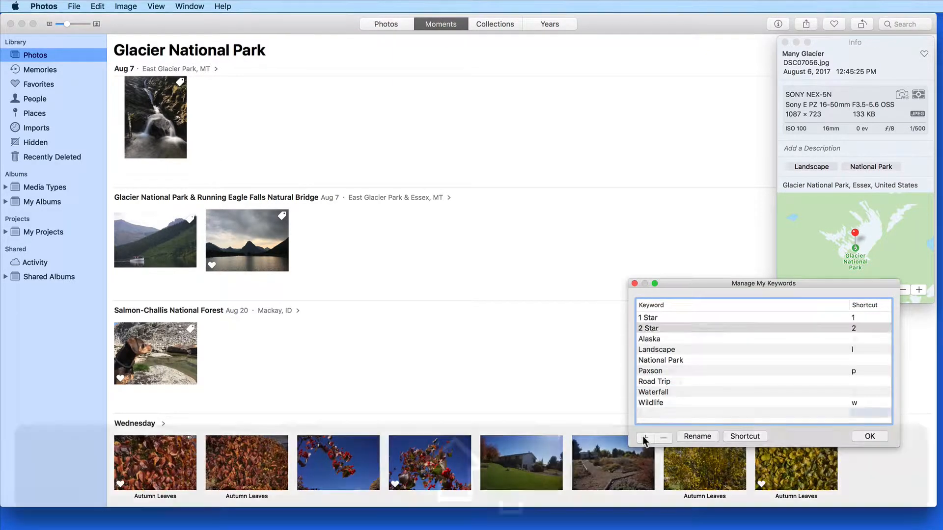
pyautogui.click(644, 436)
pyautogui.write('5 Star')
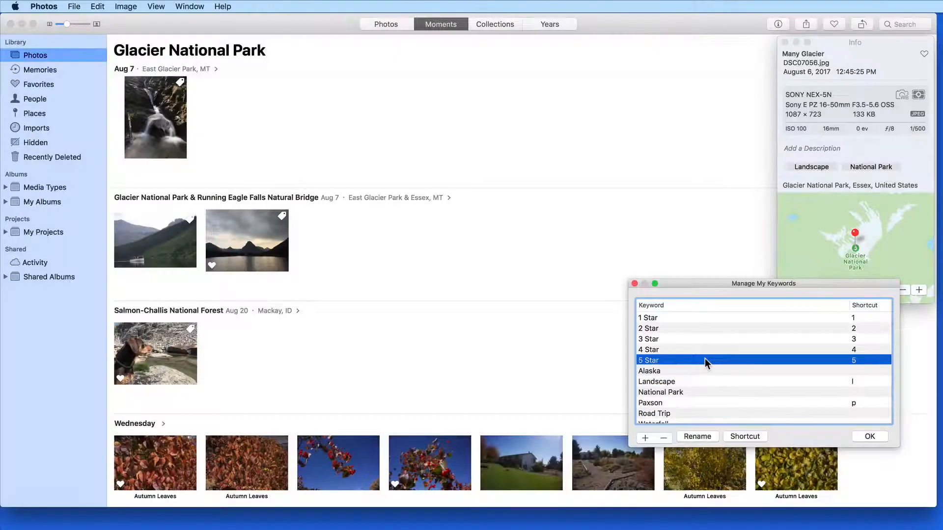
pyautogui.moveTo(869, 366)
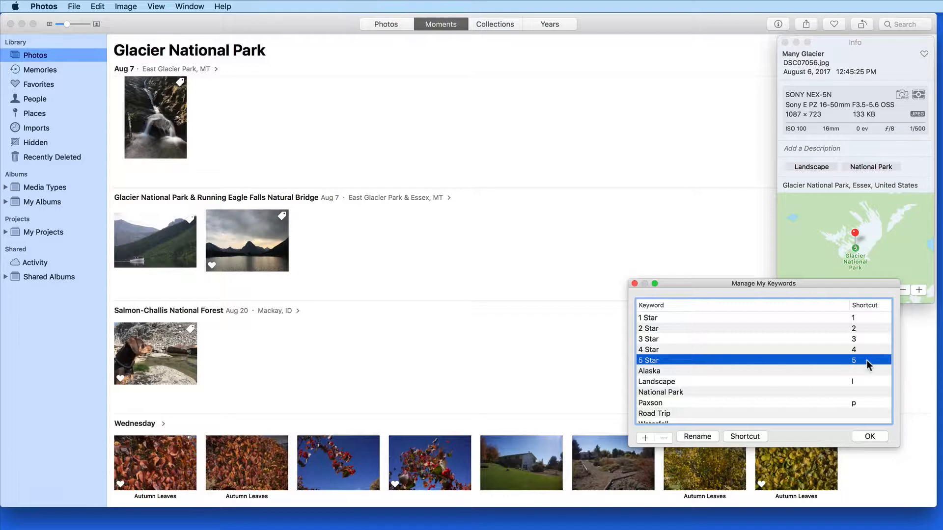
pyautogui.moveTo(818, 322)
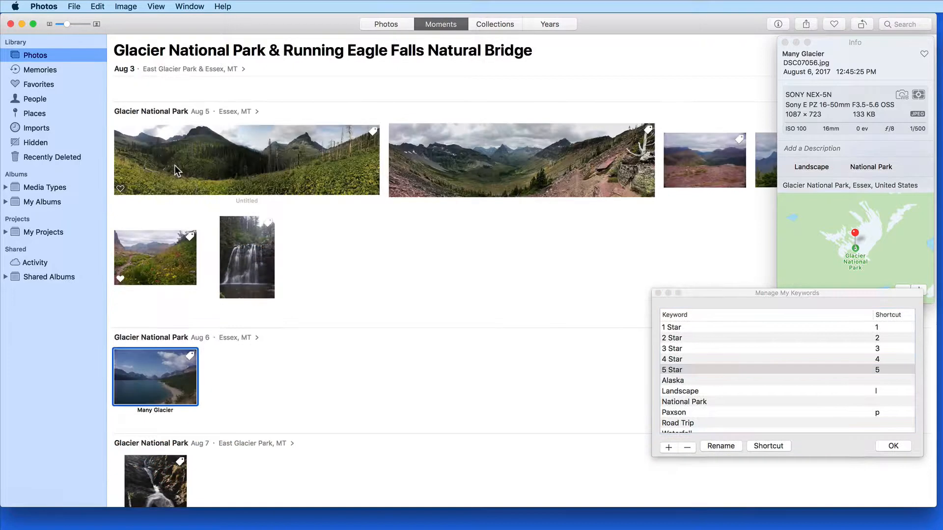
# - Select the two panoramas, the meadow photo and the waterfall from Aug 5 and apply 4 Star
pyautogui.click(247, 159)
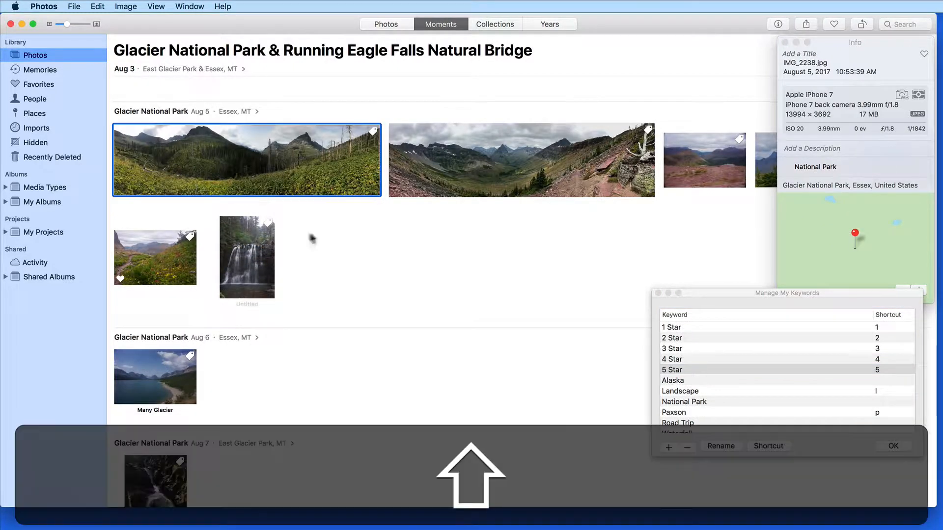
pyautogui.click(521, 159)
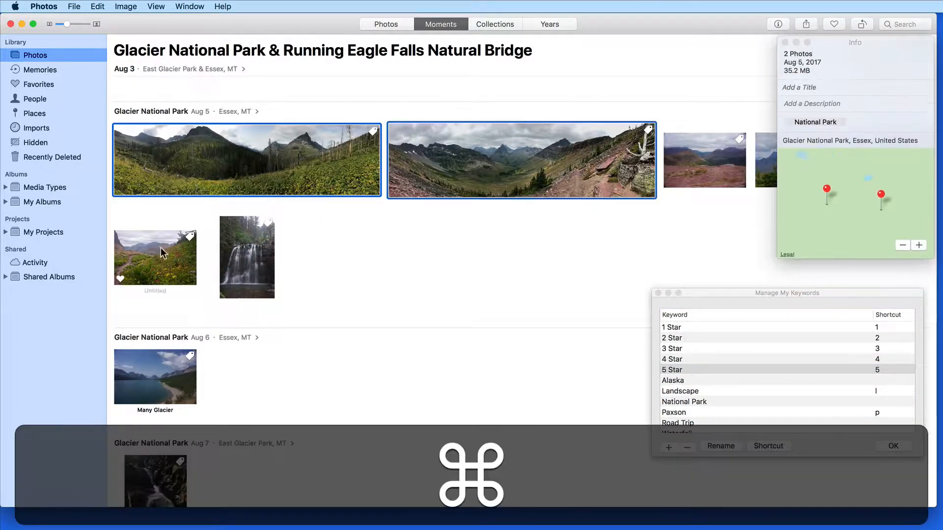
pyautogui.click(246, 257)
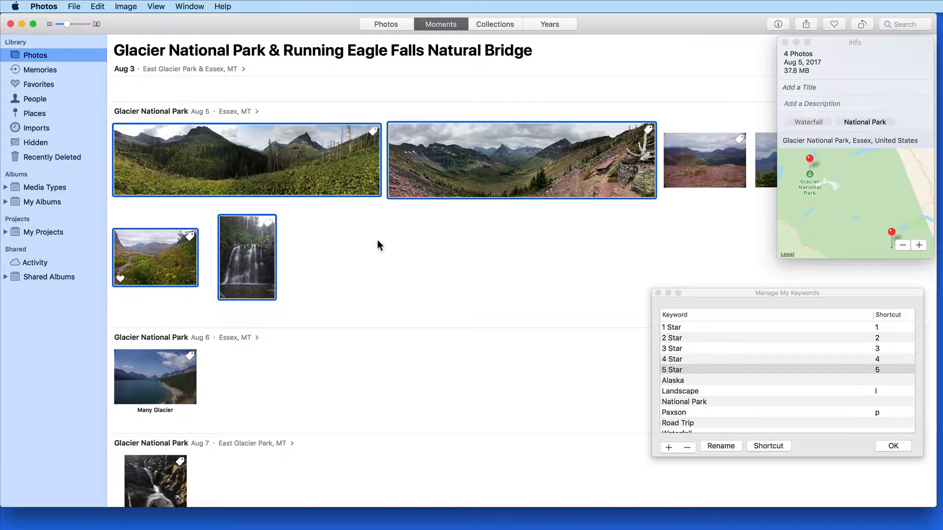
pyautogui.click(520, 159)
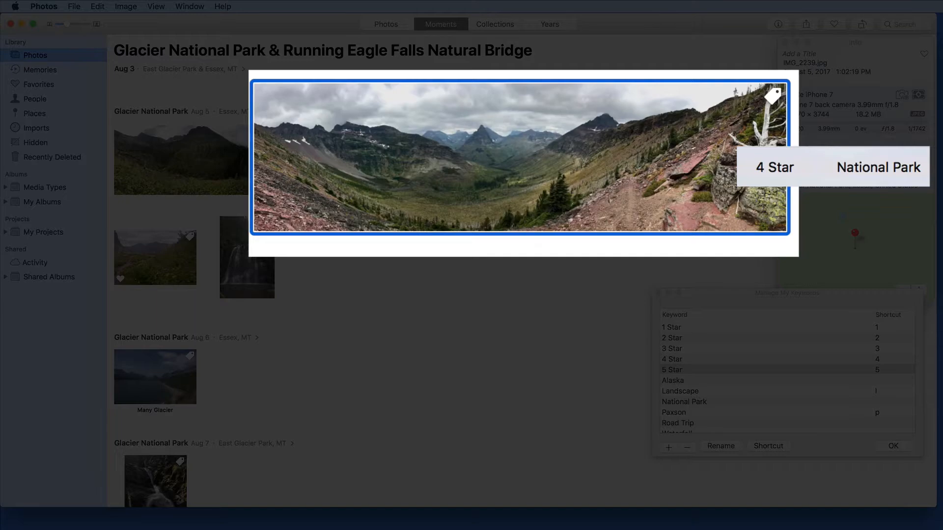
pyautogui.moveTo(784, 188)
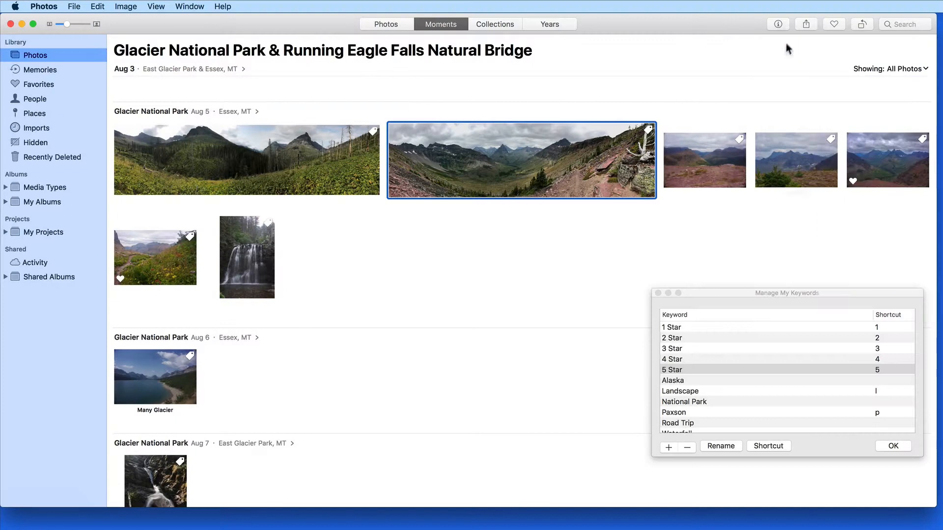
# - Clear the selection and close the keyword and info windows
pyautogui.click(893, 446)
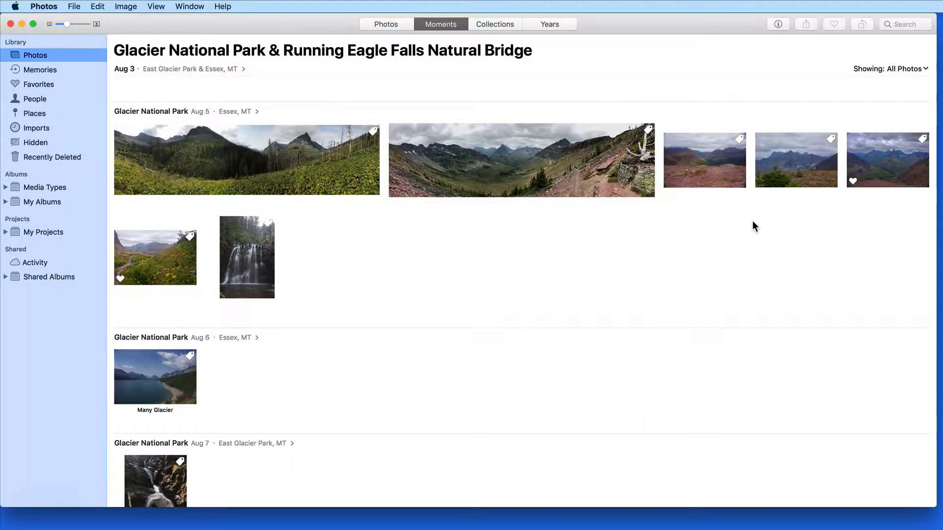
pyautogui.click(904, 24)
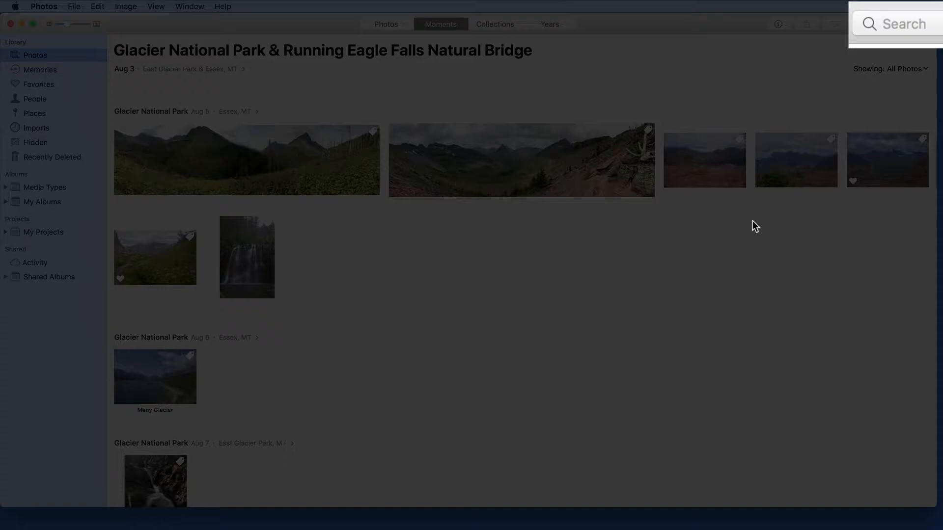
# - Search for the Paxson keyword and browse its four matching photos
pyautogui.scroll(3)
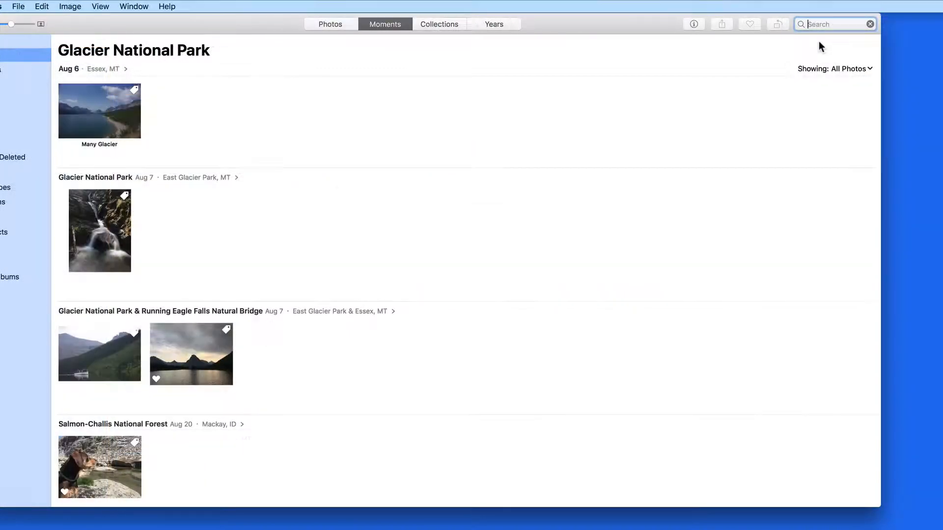
pyautogui.write('Paxson')
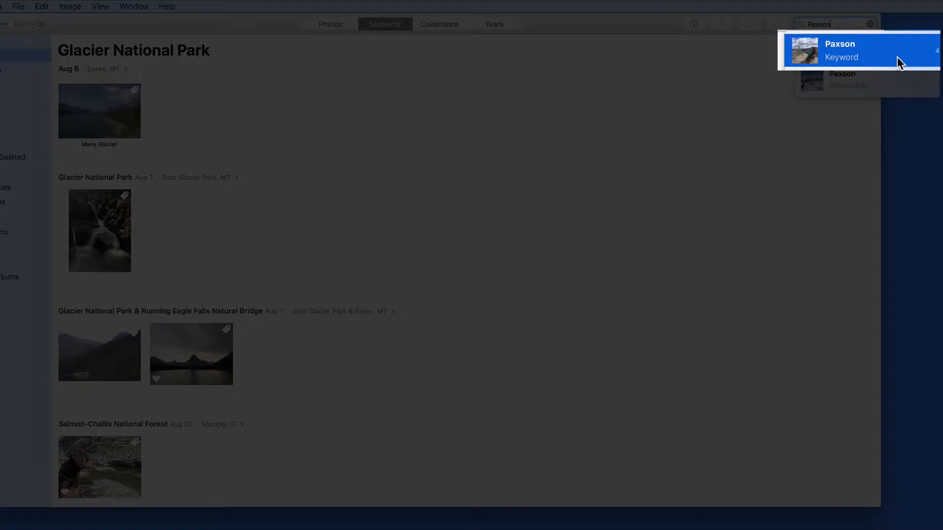
pyautogui.moveTo(893, 57)
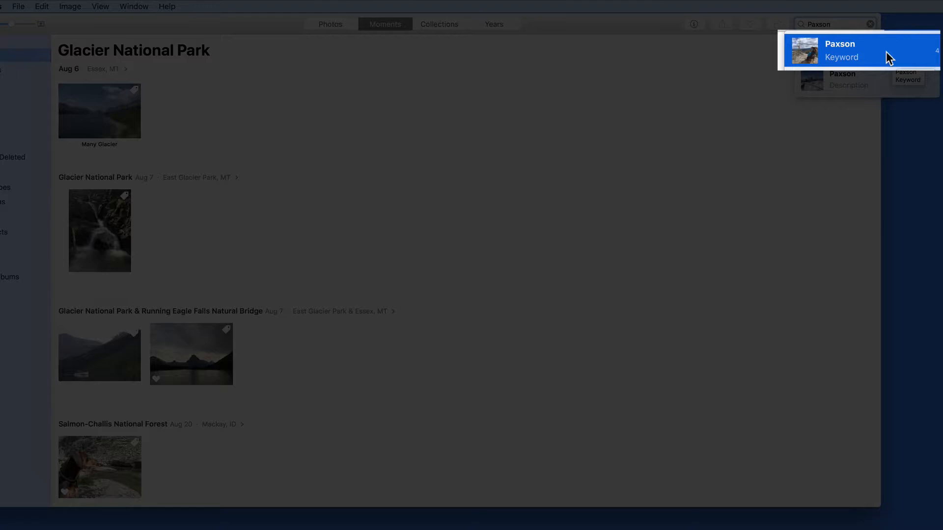
pyautogui.click(860, 51)
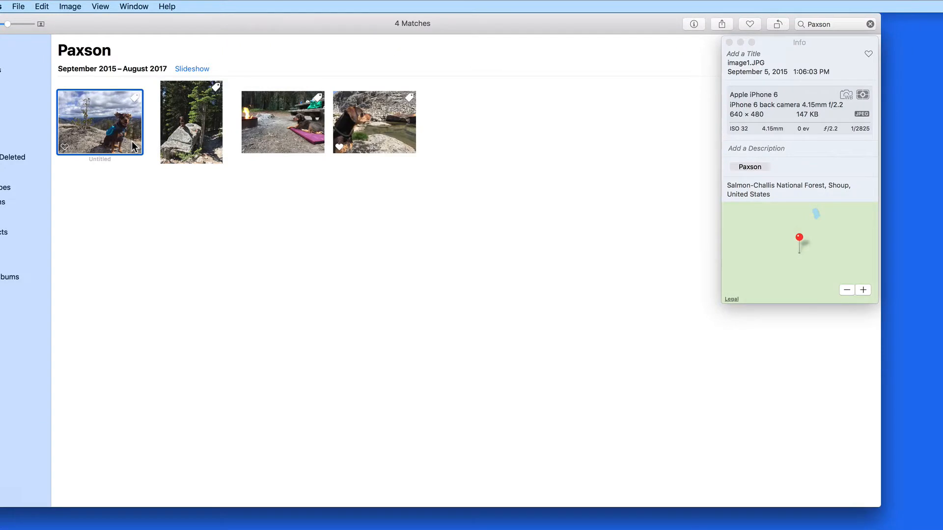
pyautogui.click(373, 122)
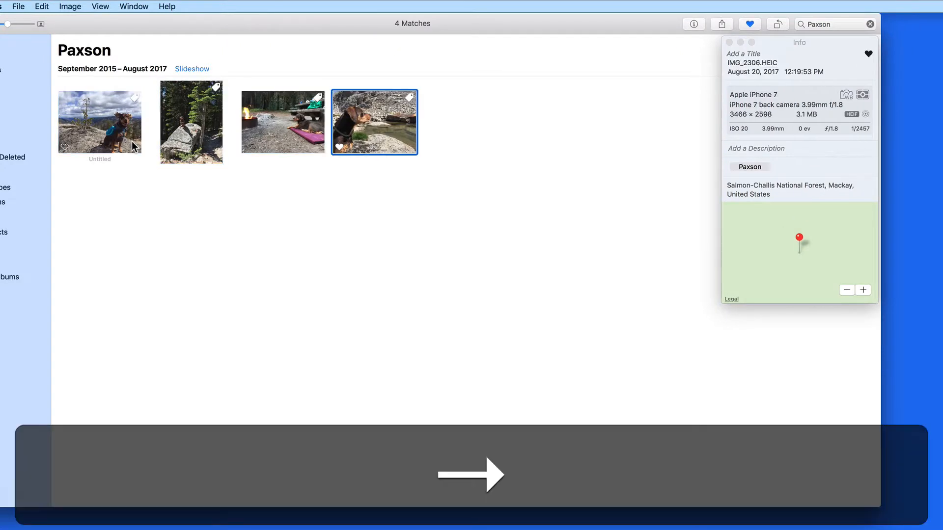
# - Search the combined keywords 4 Star and National Park to list the four matches
pyautogui.write('4 Star')
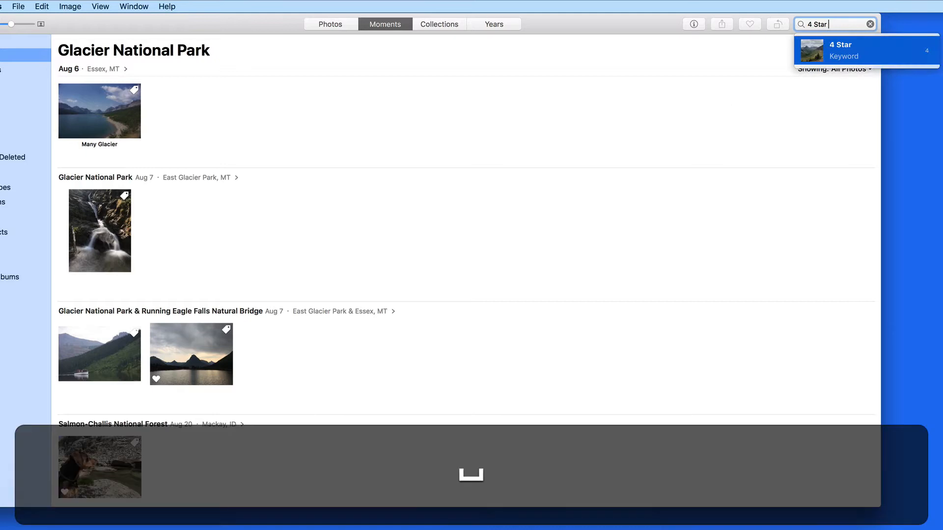
pyautogui.write('Na')
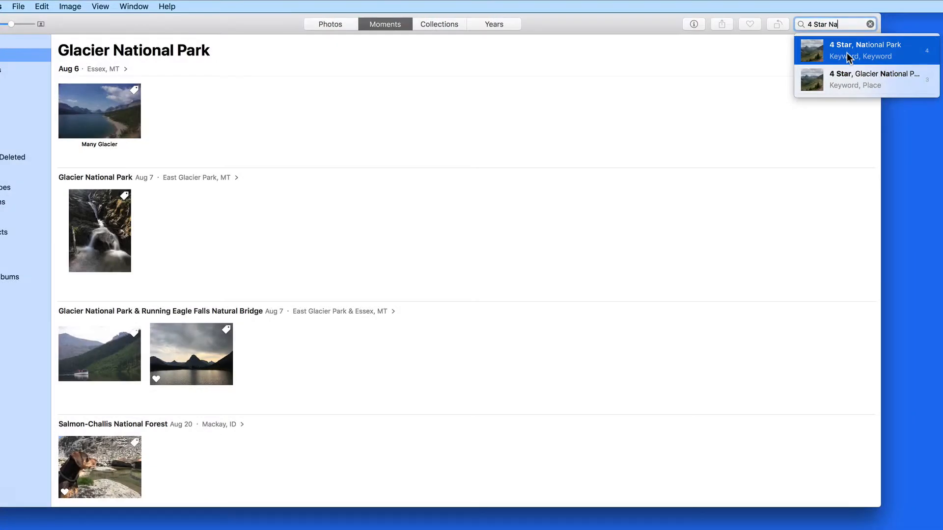
pyautogui.click(865, 50)
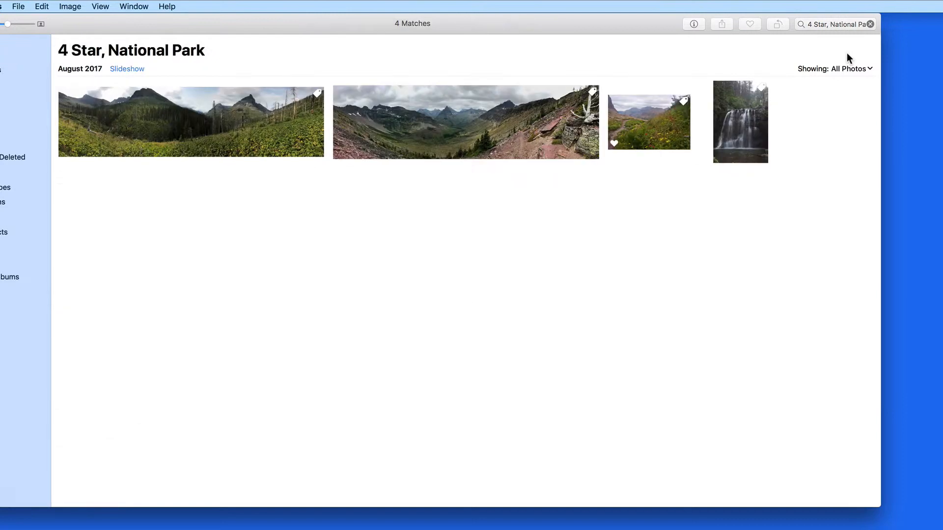
pyautogui.moveTo(283, 138)
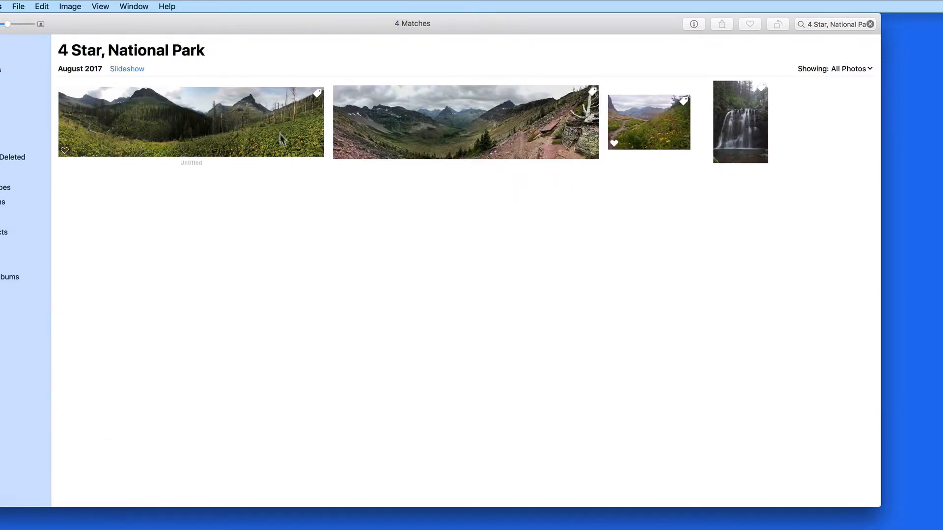
# - Show each match's Info panel to confirm both 4 Star and National Park keywords
pyautogui.press('cmd+i')
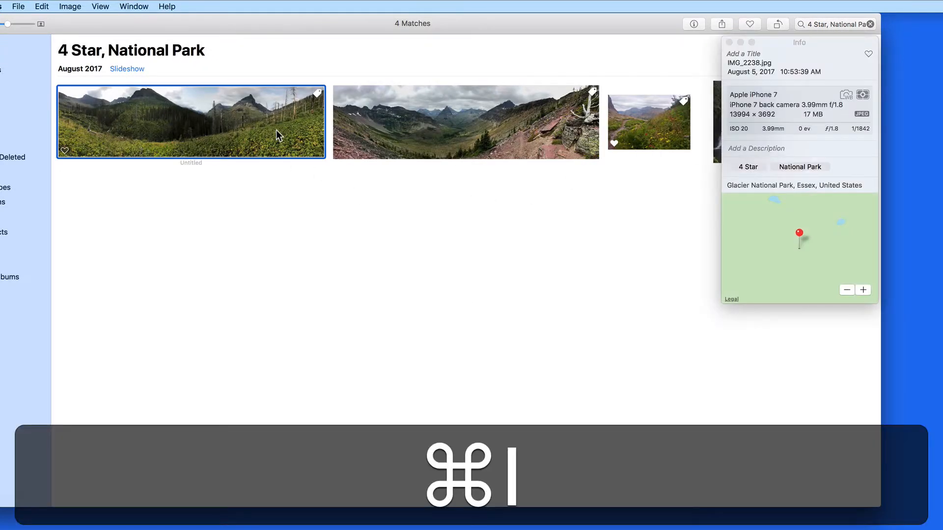
pyautogui.press('right')
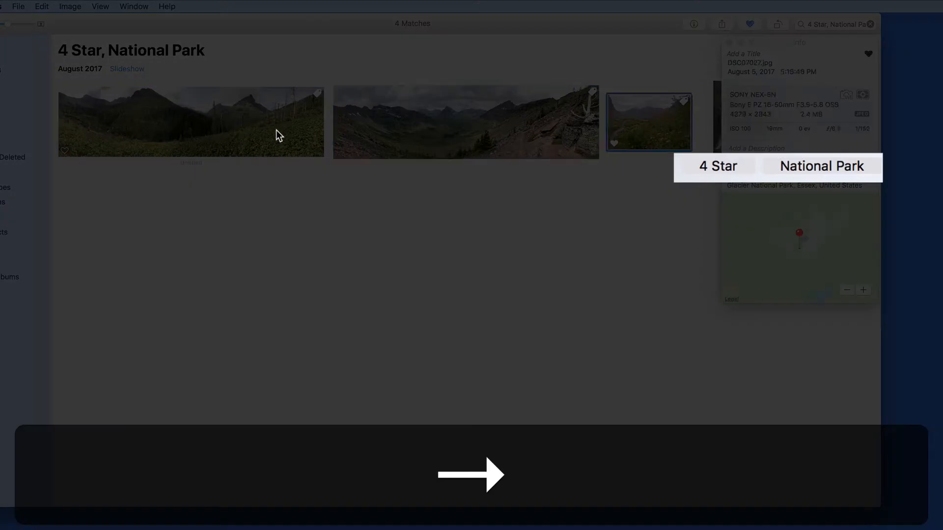
pyautogui.click(190, 122)
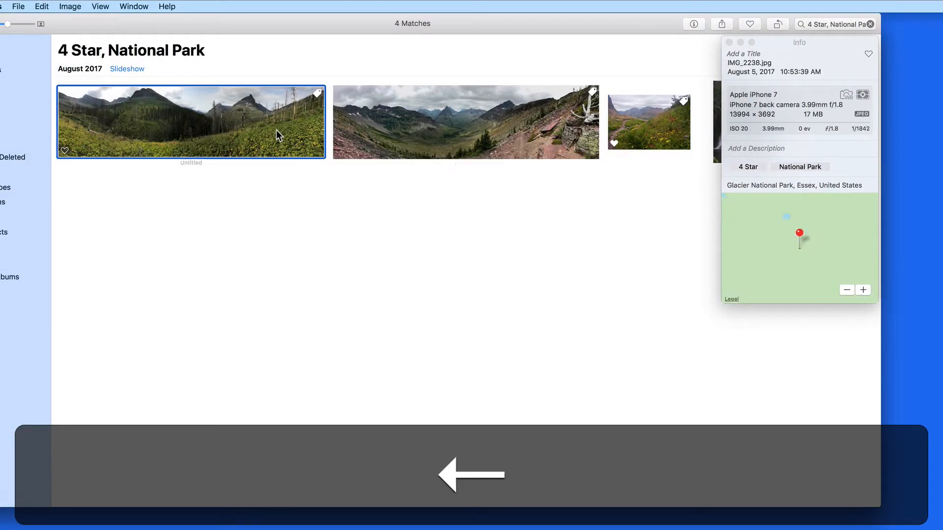